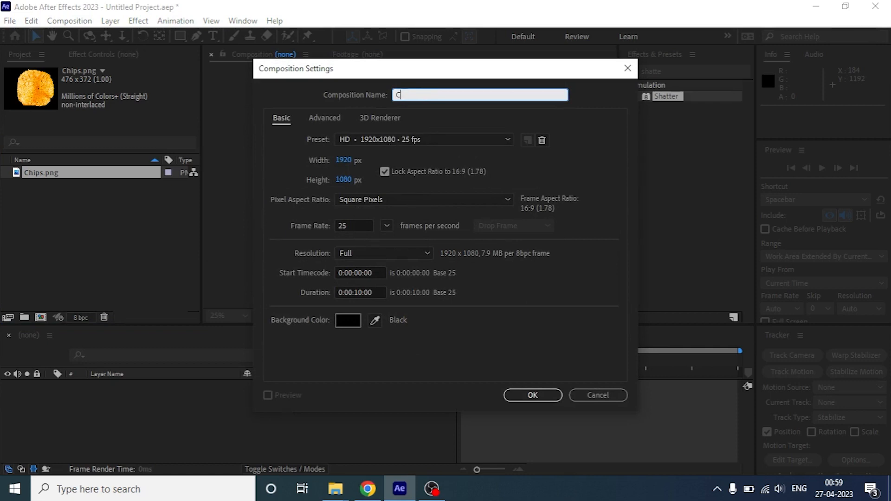
Step: Name the new HD 1920×1080, 25 fps composition 'Chips animation' and confirm it
text(hips animatio)
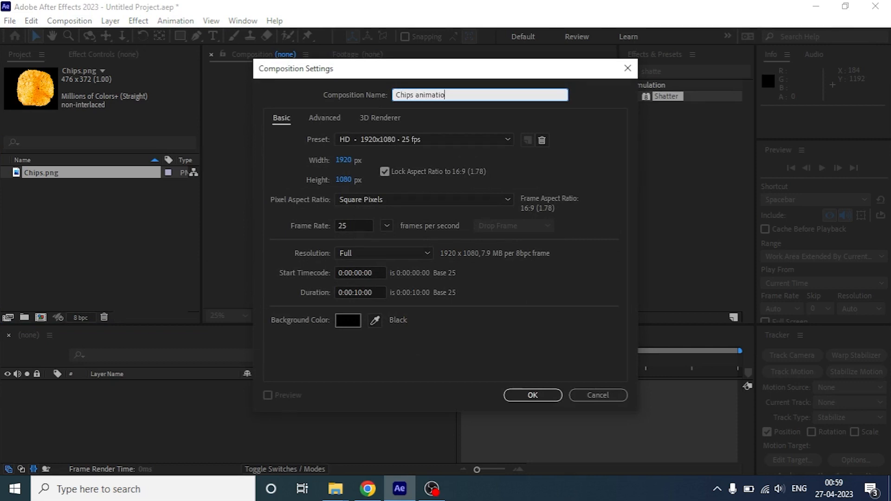
click(532, 395)
text(Ch)
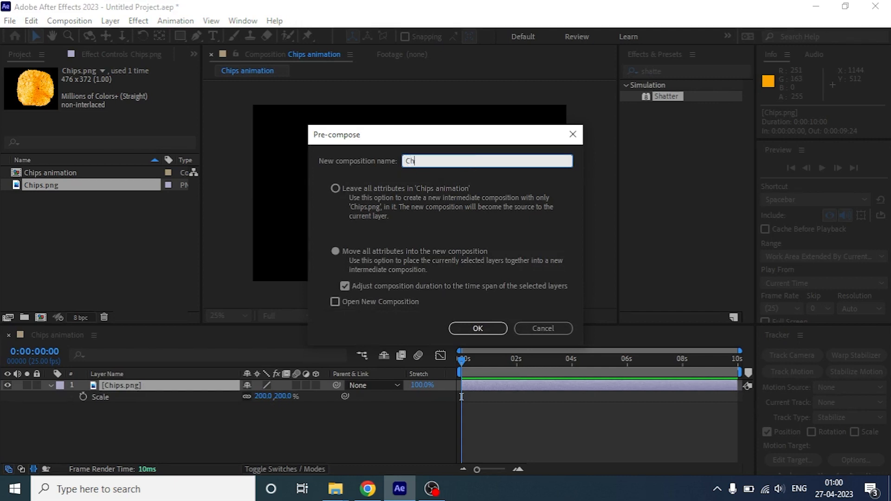
Step: Pre-compose Chips.png as 'Chips', add a solid with a narrow mask, and reselect the chip
click(477, 328)
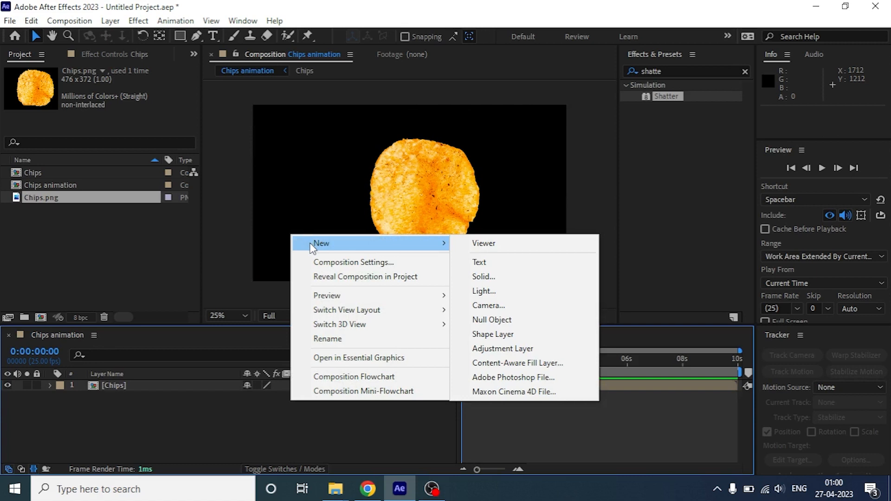
click(483, 276)
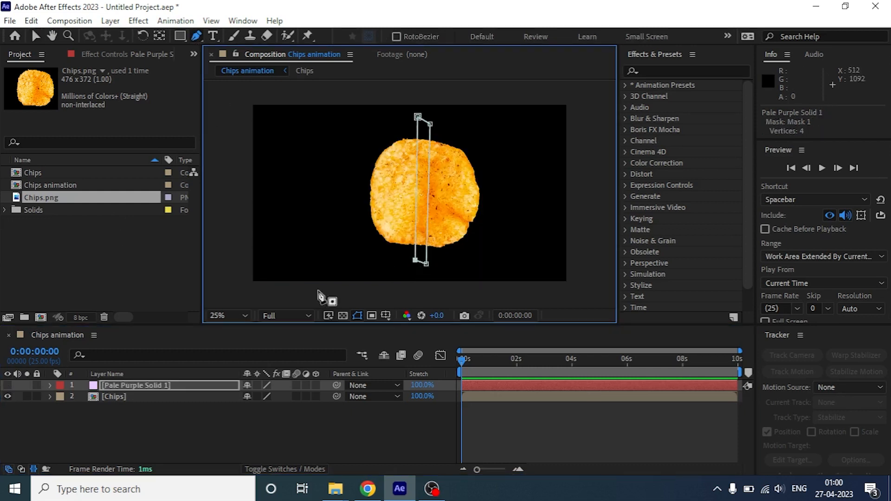
click(114, 396)
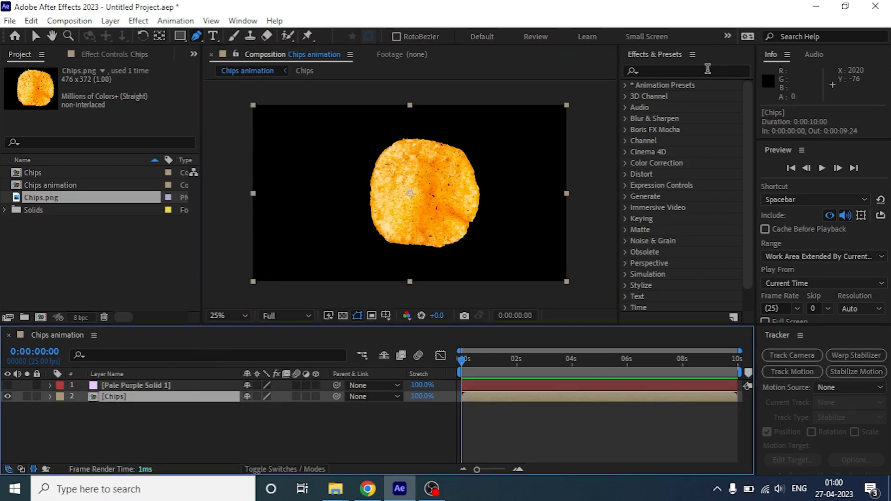
Step: Apply Shatter to the Chips layer, rendered with a Glass pattern, and scrub the start
text(shatter)
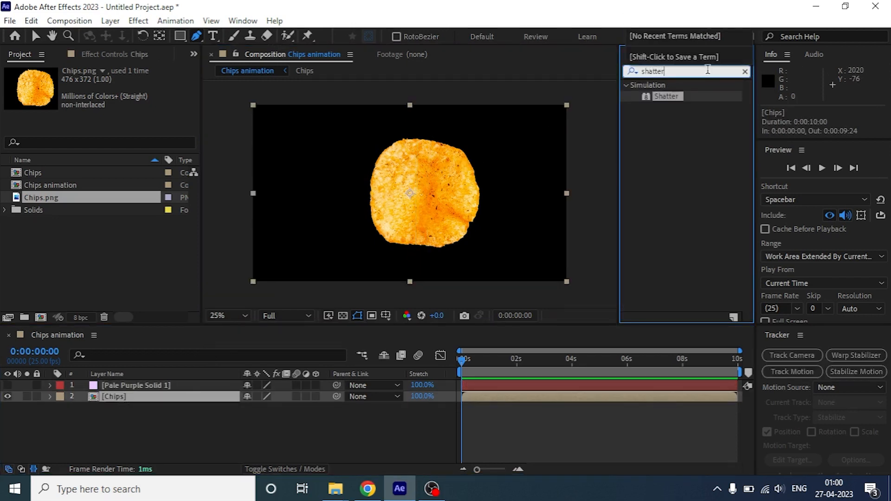
double_click(668, 96)
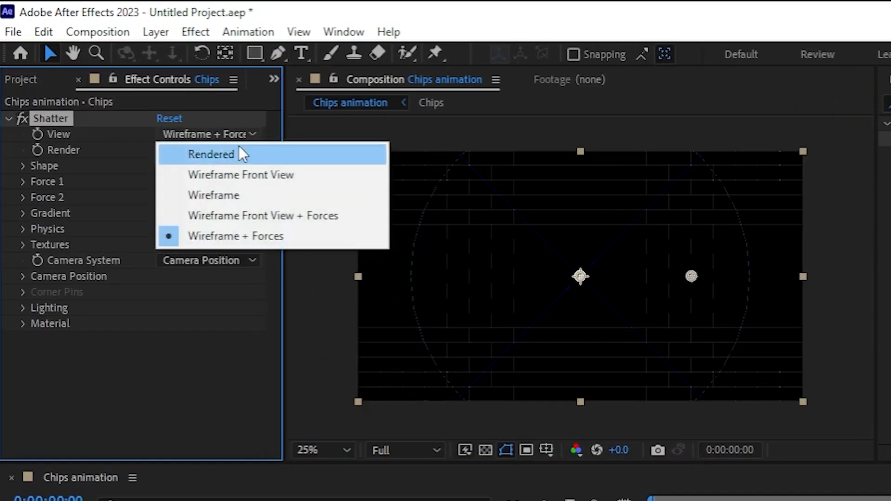
click(211, 154)
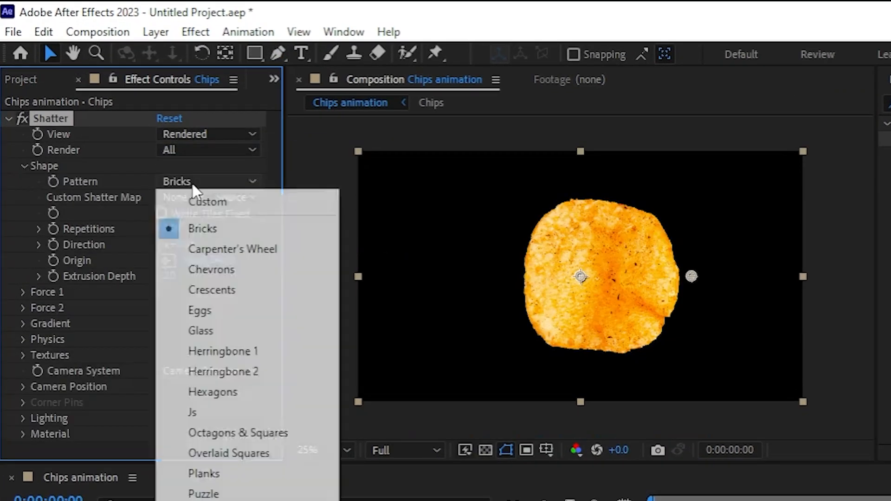
click(200, 330)
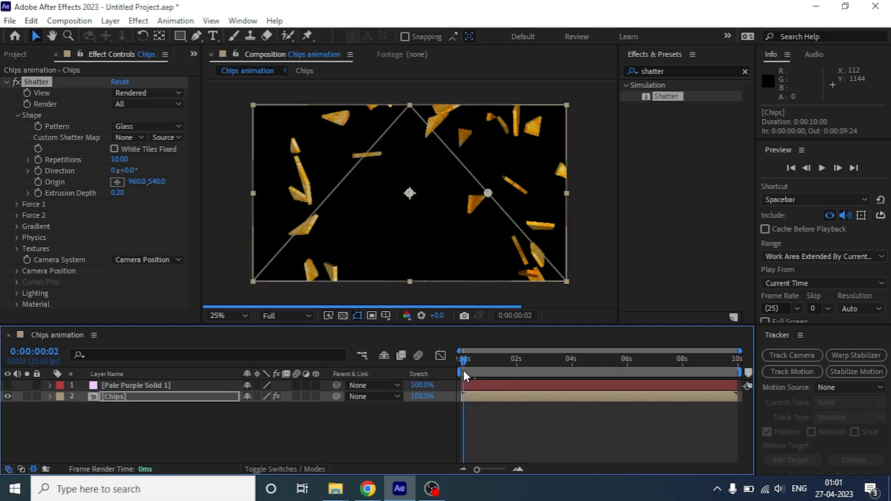
drag(464, 372, 466, 372)
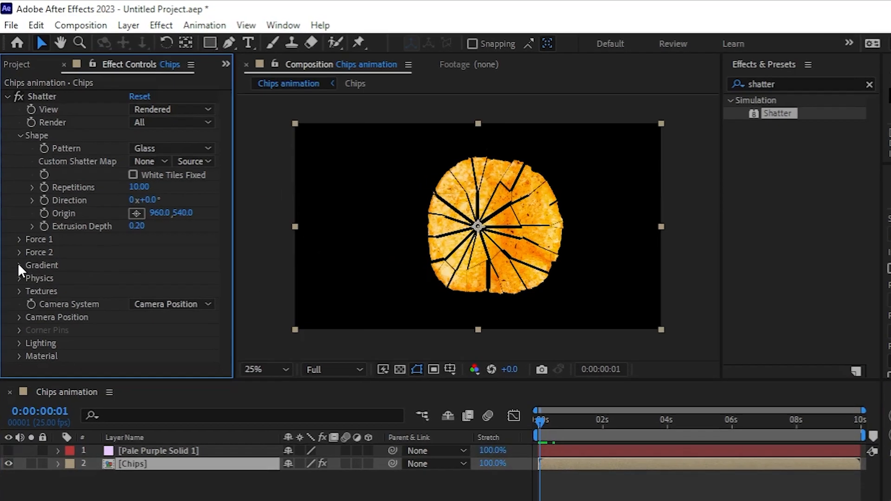
Step: Make solid '1. Mask' Shatter's gradient layer using masks, then adjust the threshold
click(177, 355)
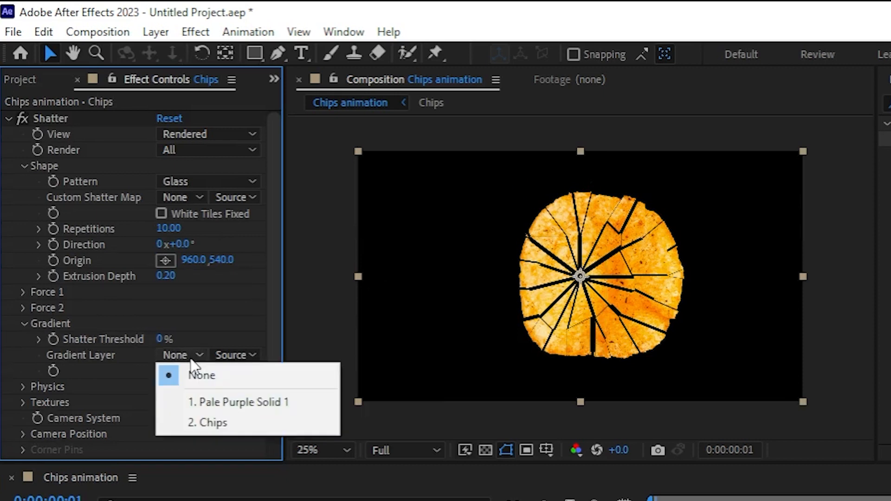
mouse_move(239, 402)
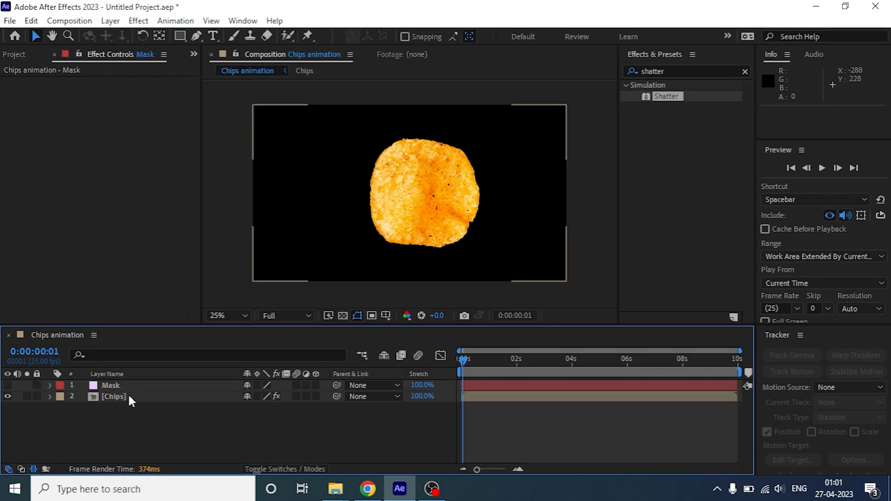
click(129, 249)
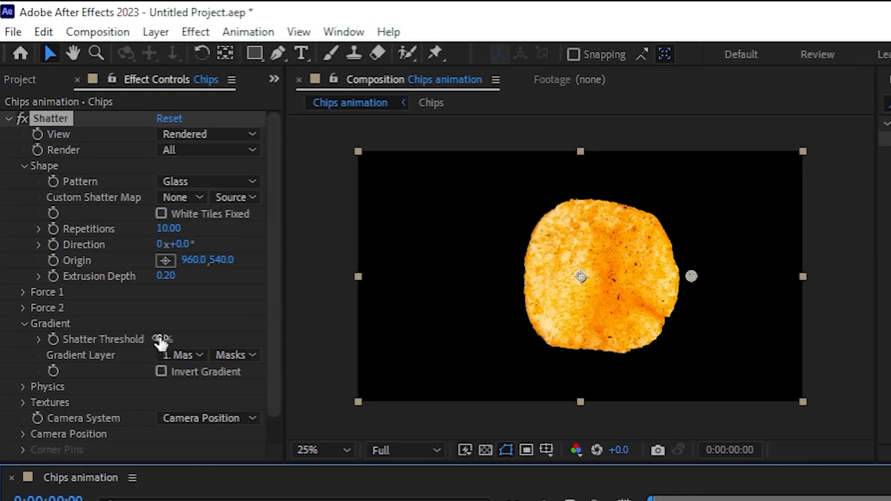
click(170, 339)
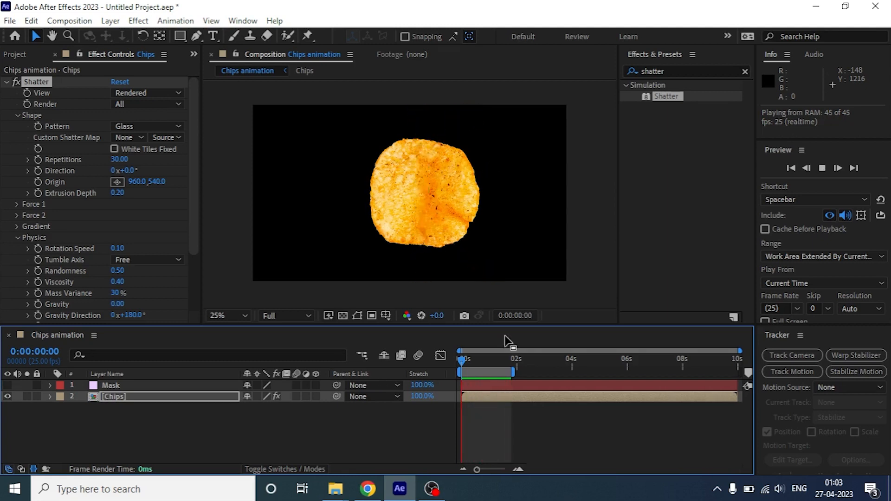
Step: Set Shatter to 30 repetitions, randomness 0.50, viscosity 0.40, gravity 0 at 180°
click(495, 359)
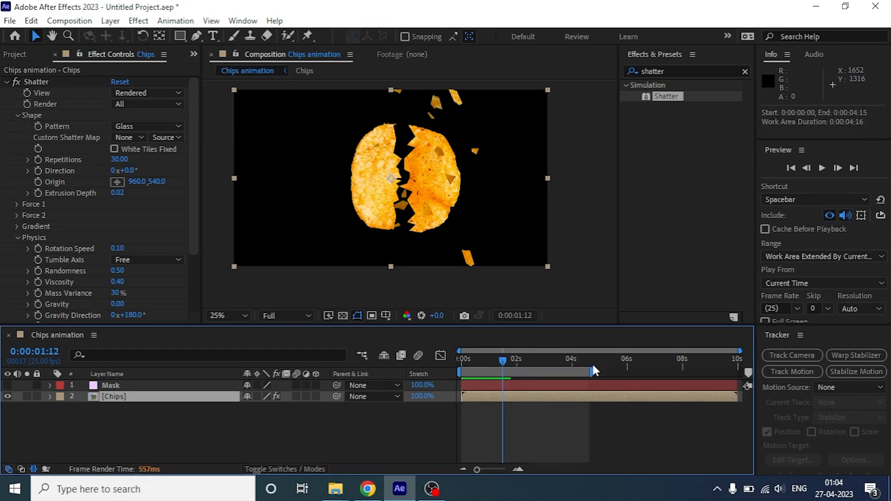
Step: Zoom the timeline near 2s and keyframe Shatter's Force 1 radius at 0
drag(503, 361, 514, 361)
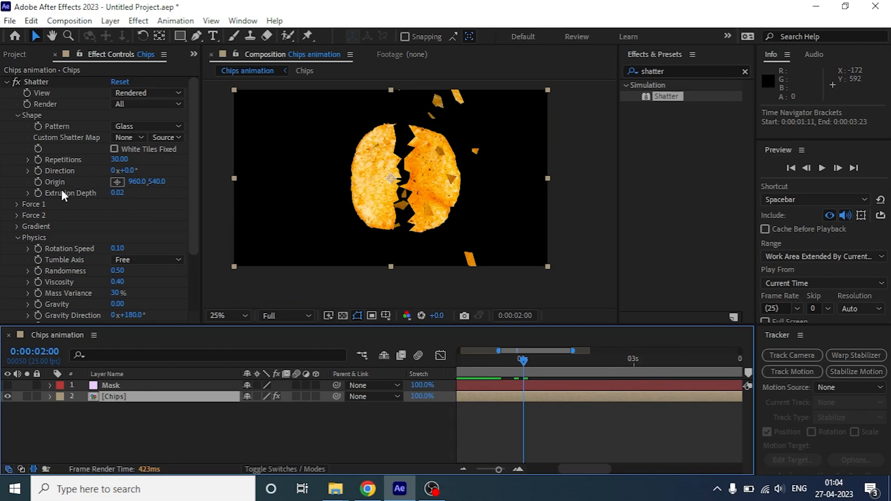
click(17, 204)
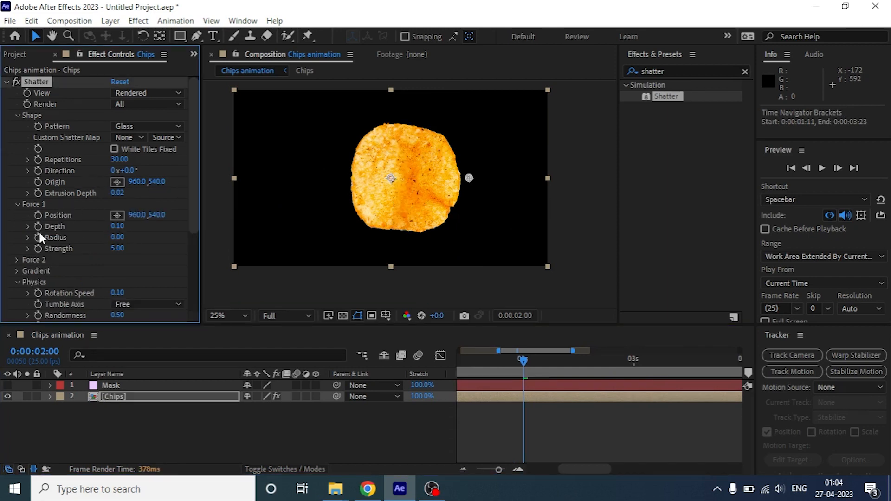
click(27, 238)
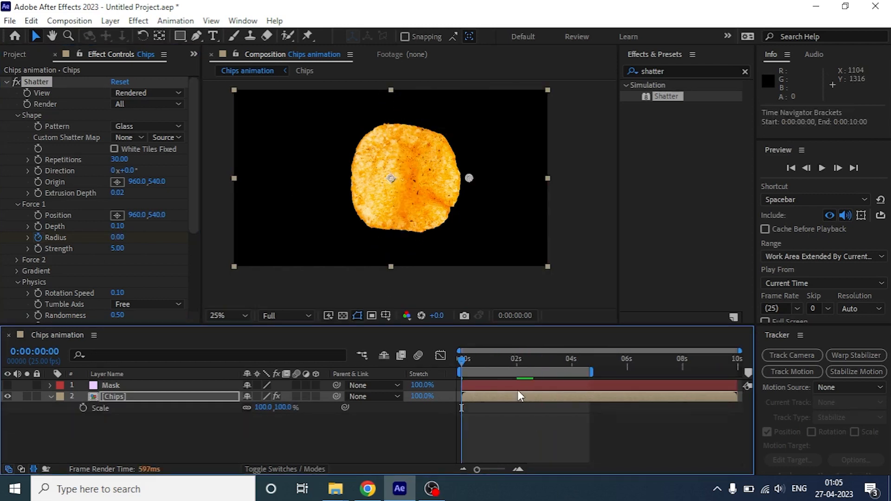
mouse_move(469, 368)
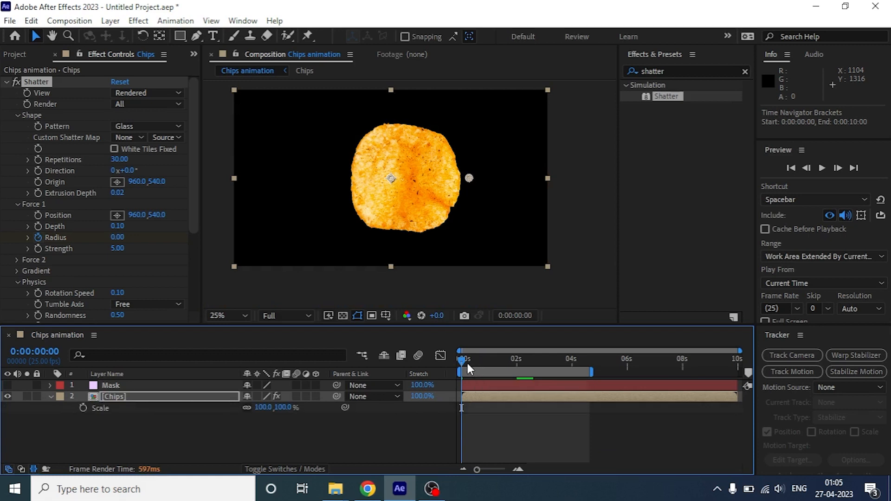
Step: Keyframe the Chips layer's Scale growing from 100% and build Shatter radius to 0.40
click(466, 361)
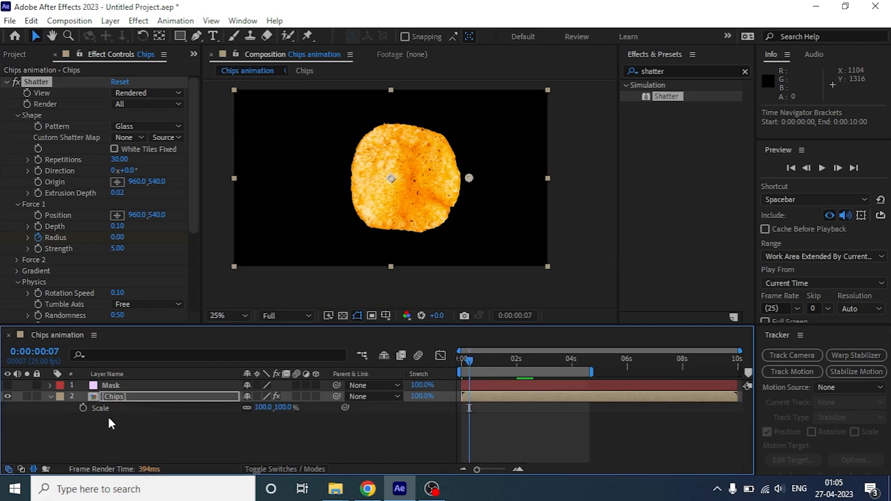
click(84, 408)
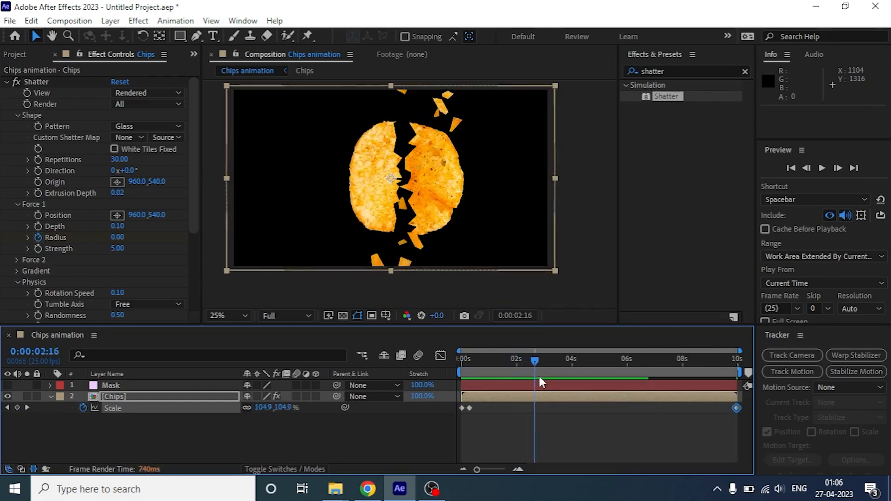
drag(534, 361, 514, 361)
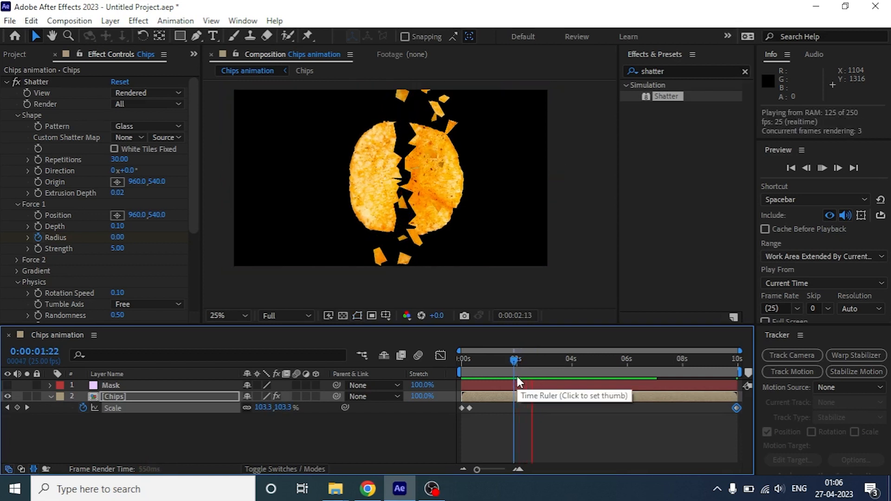
click(571, 373)
text(11)
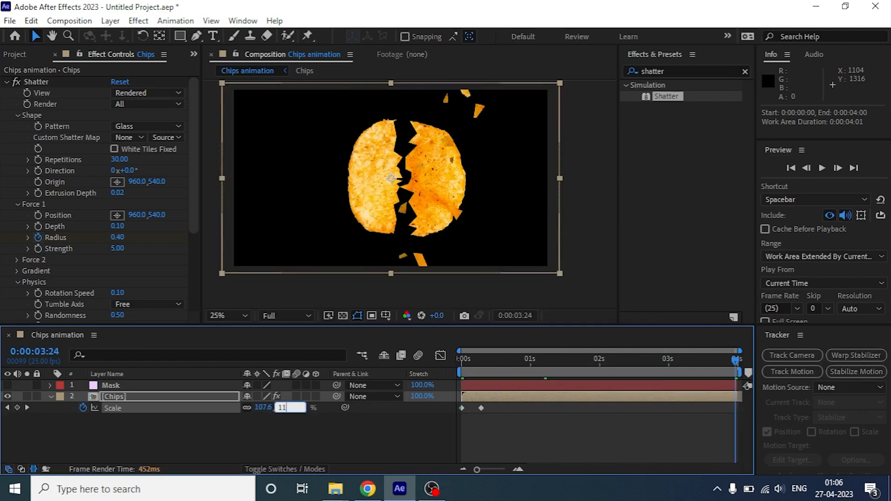
click(821, 168)
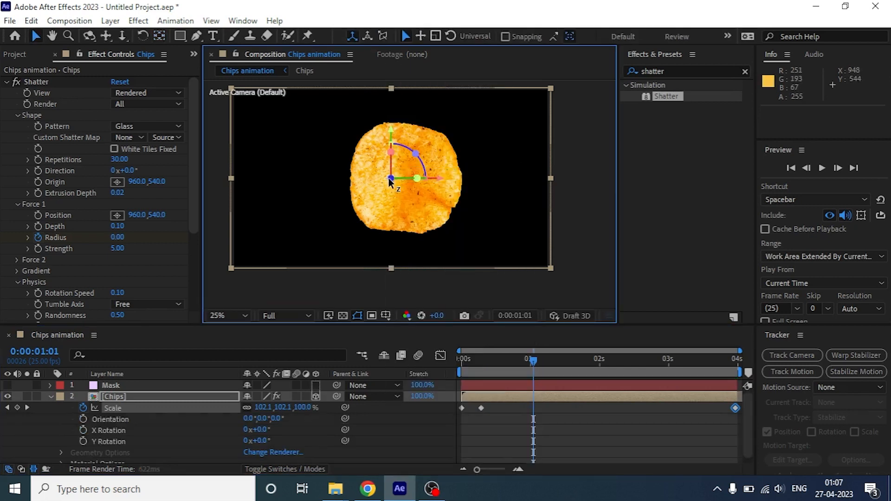
Step: Turn the Chips layer into a 3D layer and enter a value of 50
right_click(390, 183)
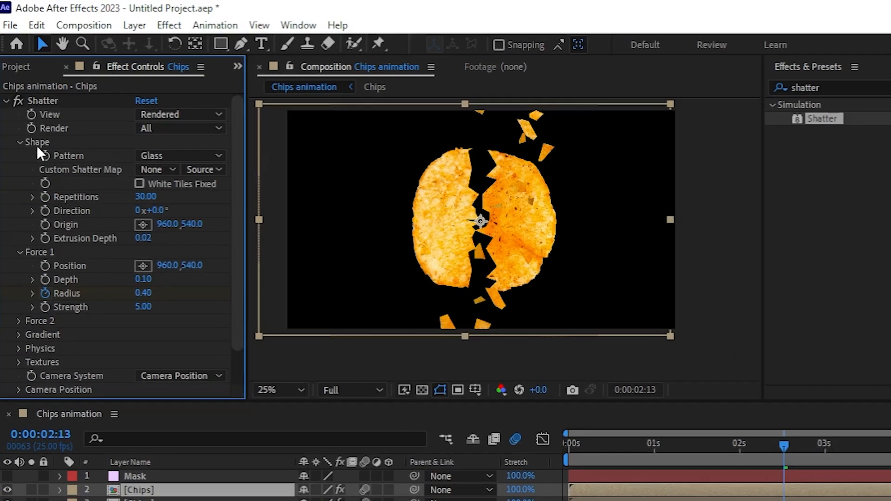
text(50)
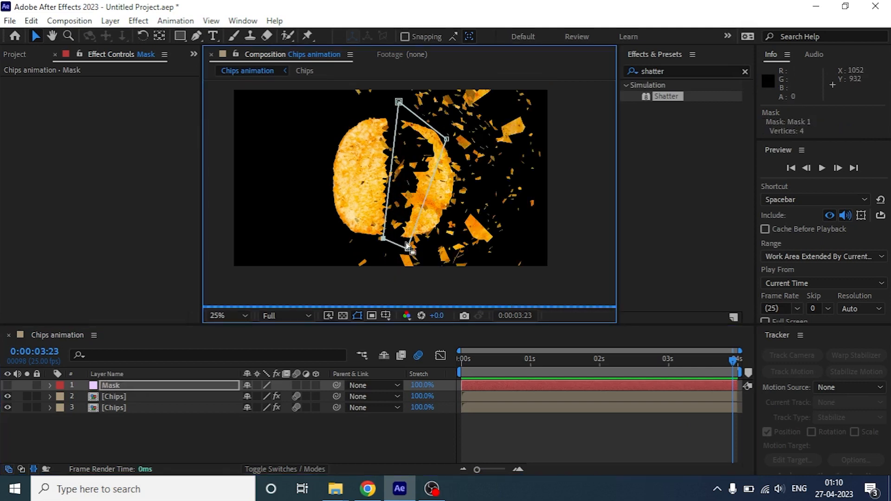
Step: Drag the Mask layer's four-point mask into place along the chip's crack
drag(403, 244, 457, 193)
text(Main)
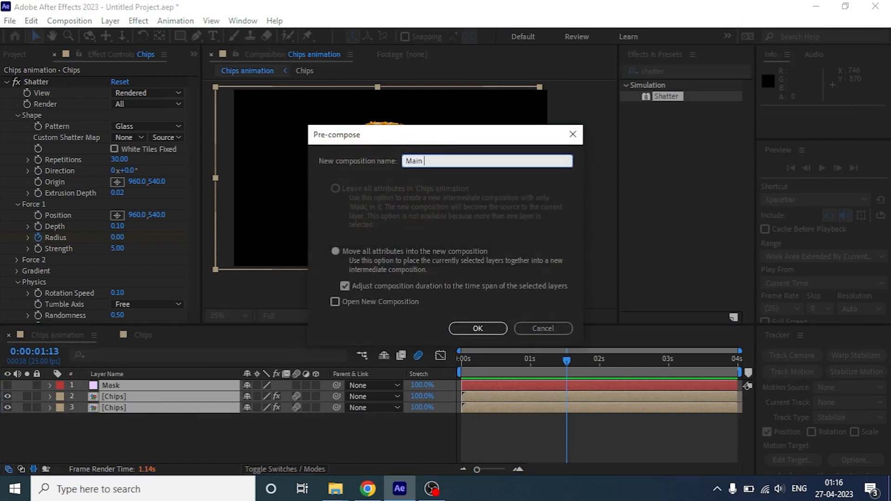
Step: Precompose the chips as Main Chips over a BG solid with an orange radial gradient
click(477, 329)
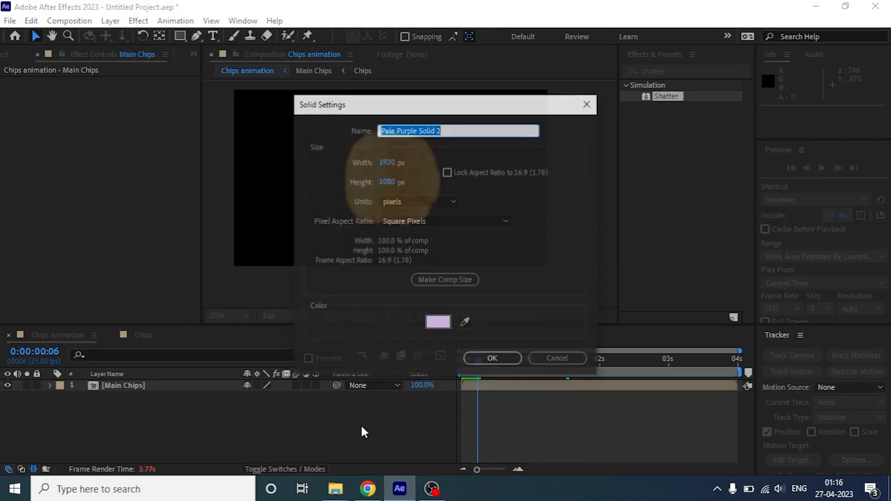
click(438, 323)
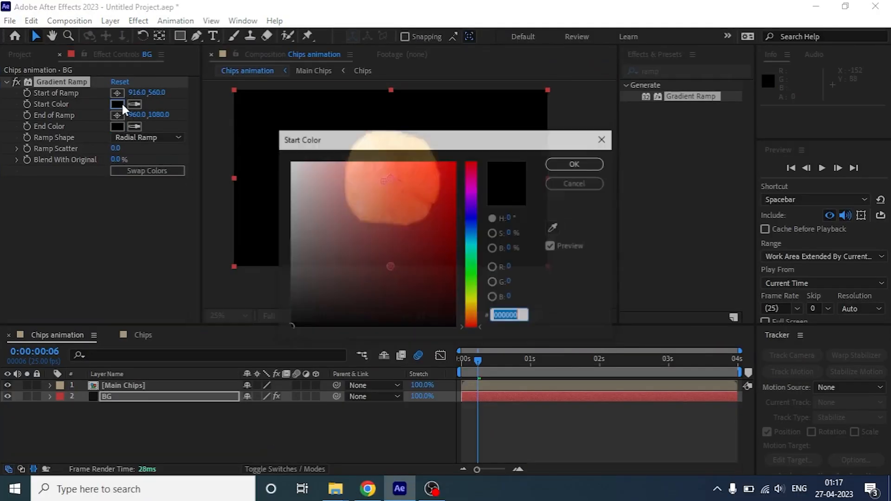
click(573, 164)
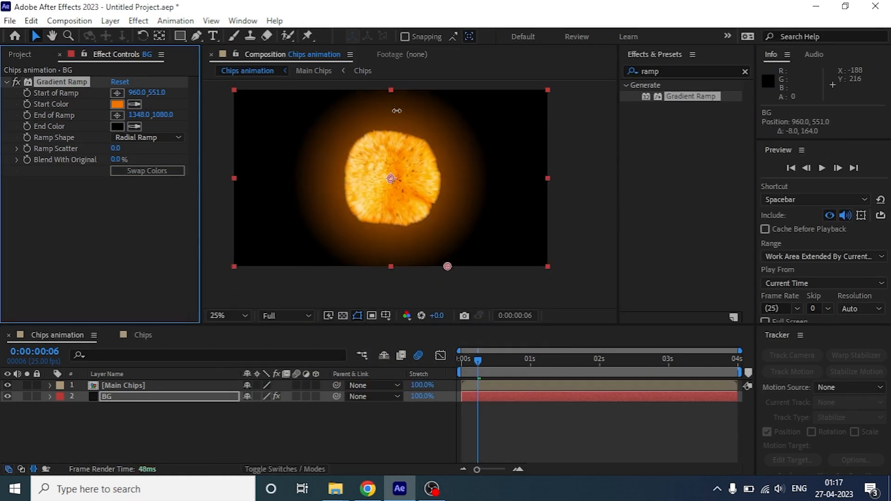
drag(448, 266, 583, 266)
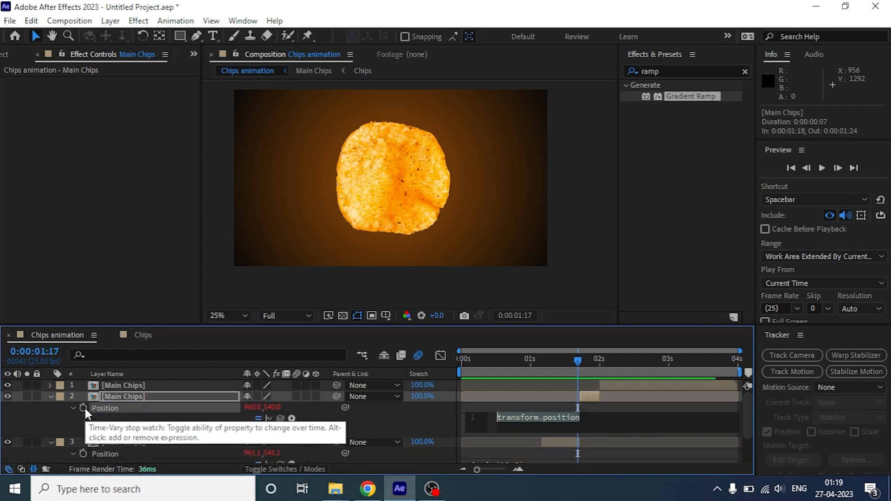
Step: Add wiggle(10,3) to Main Chips position and reveal the top copy's scale
text(wiggle(10,3))
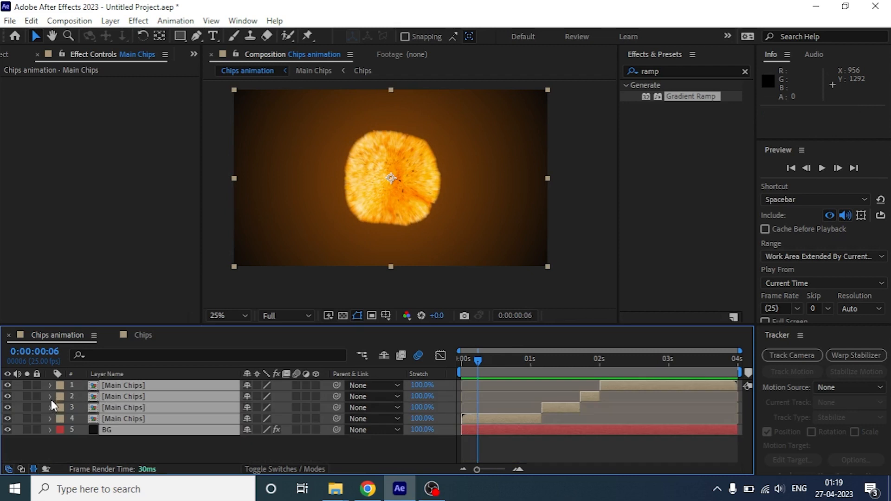
key(space)
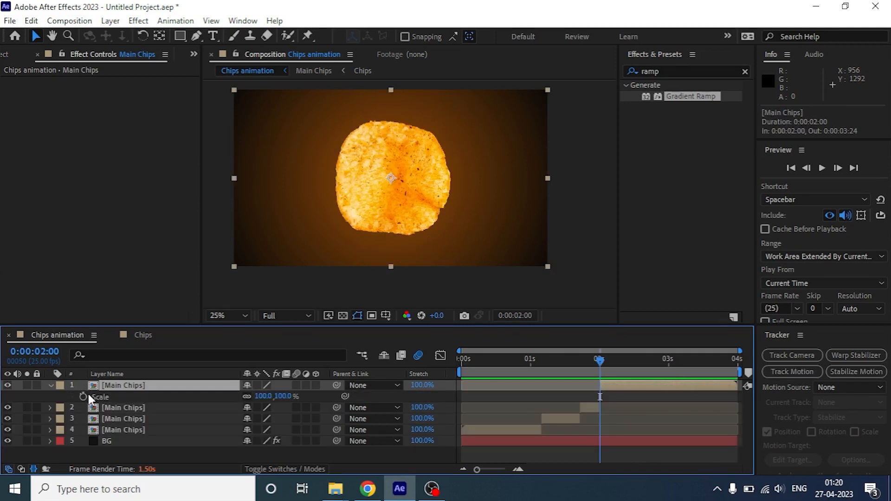
Step: Scrub the top Main Chips layer's Scale value up to enlarge the chip
drag(599, 360, 618, 360)
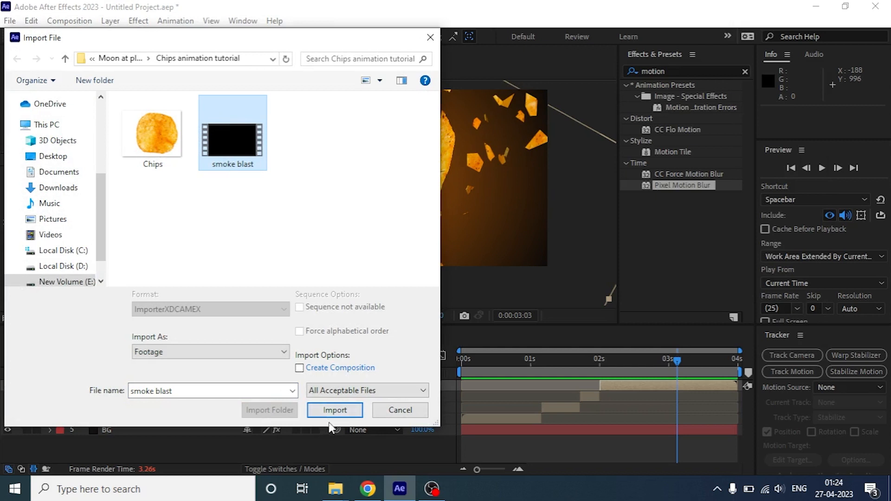
Step: Import smoke blast.mp4, retime its layer, and search for the Tint effect
click(334, 410)
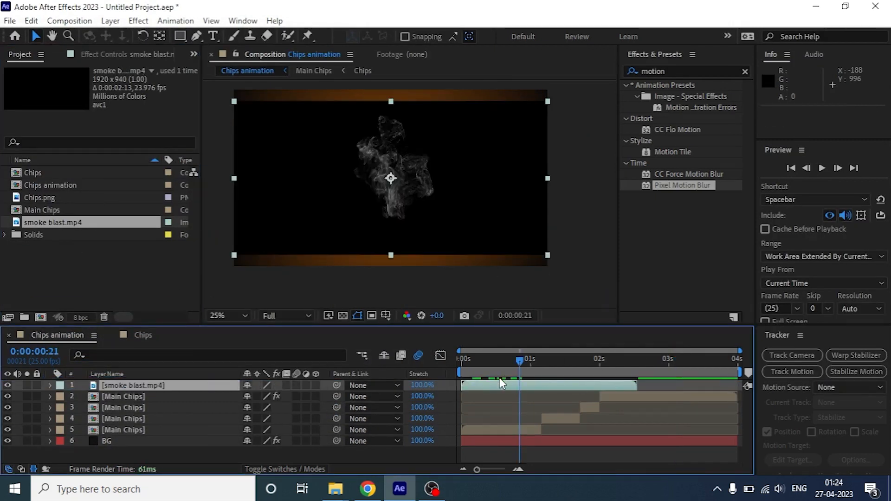
click(284, 469)
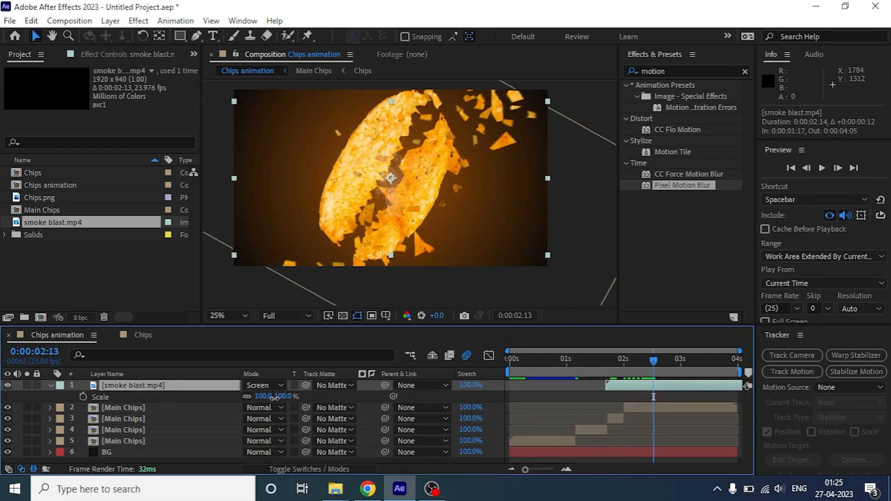
text(tint)
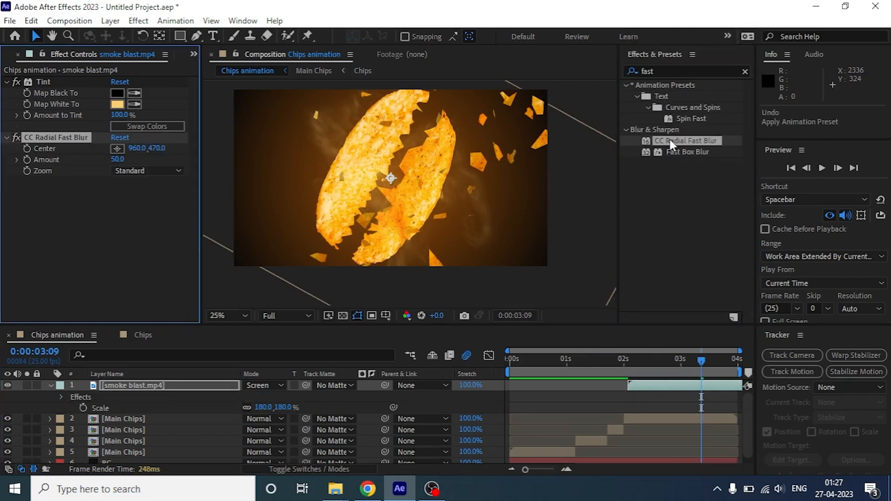
mouse_move(623, 367)
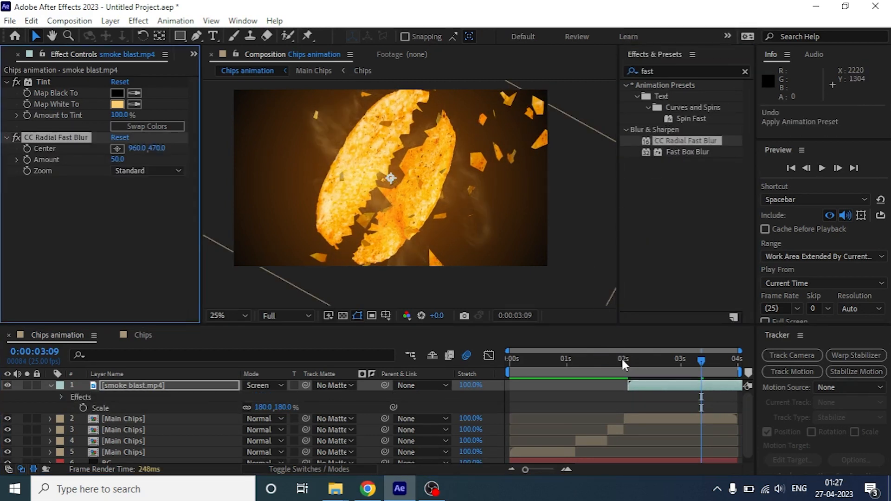